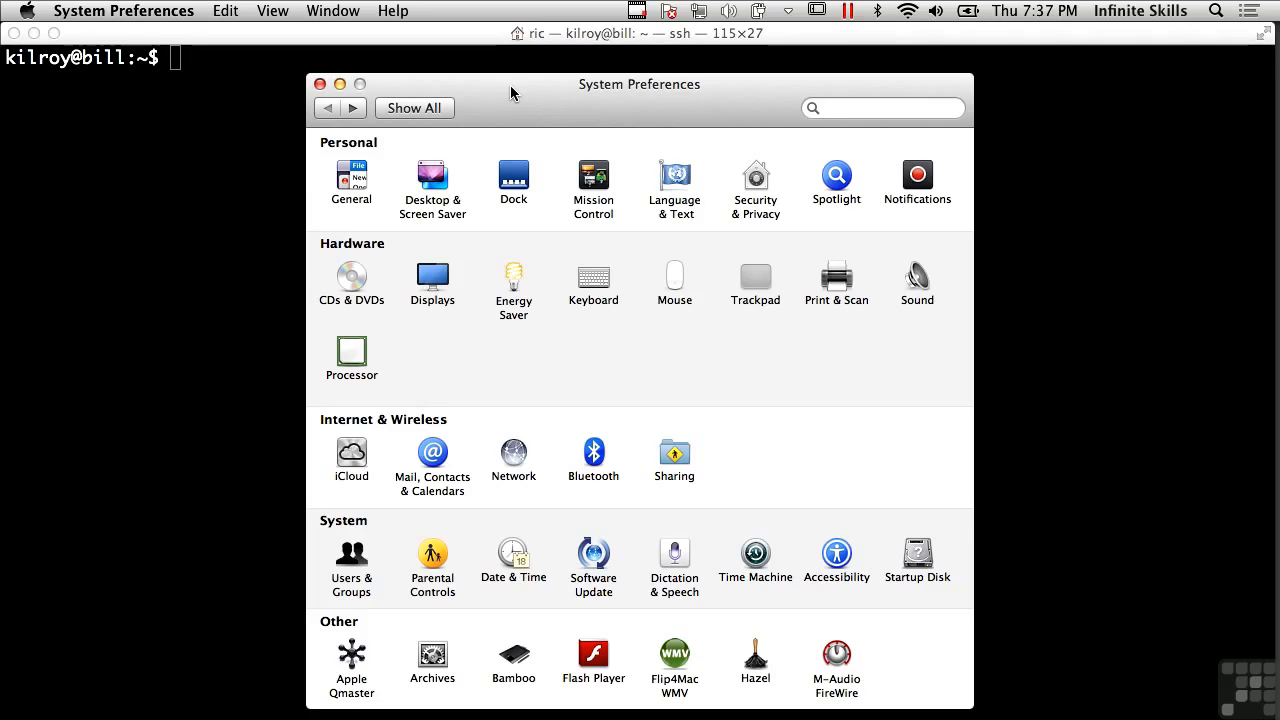
{"action": "mouse_move", "coordinate": [786, 236]}
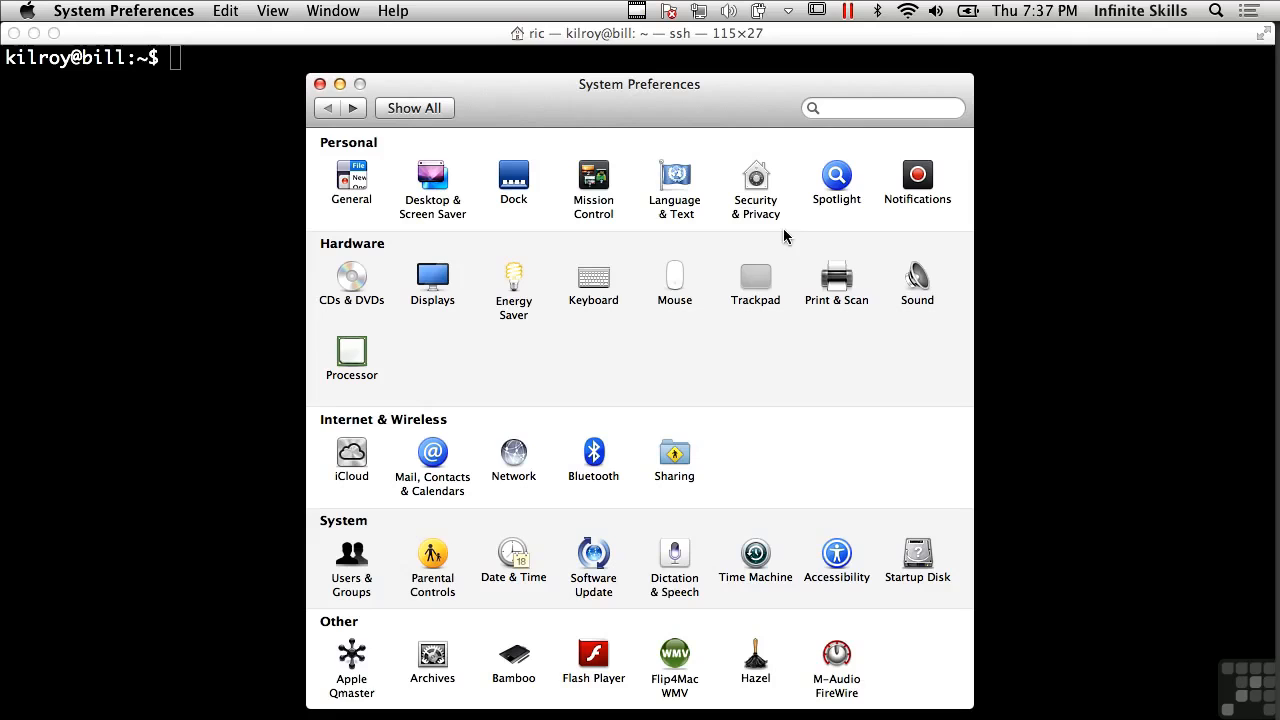
{"action": "mouse_move", "coordinate": [764, 218]}
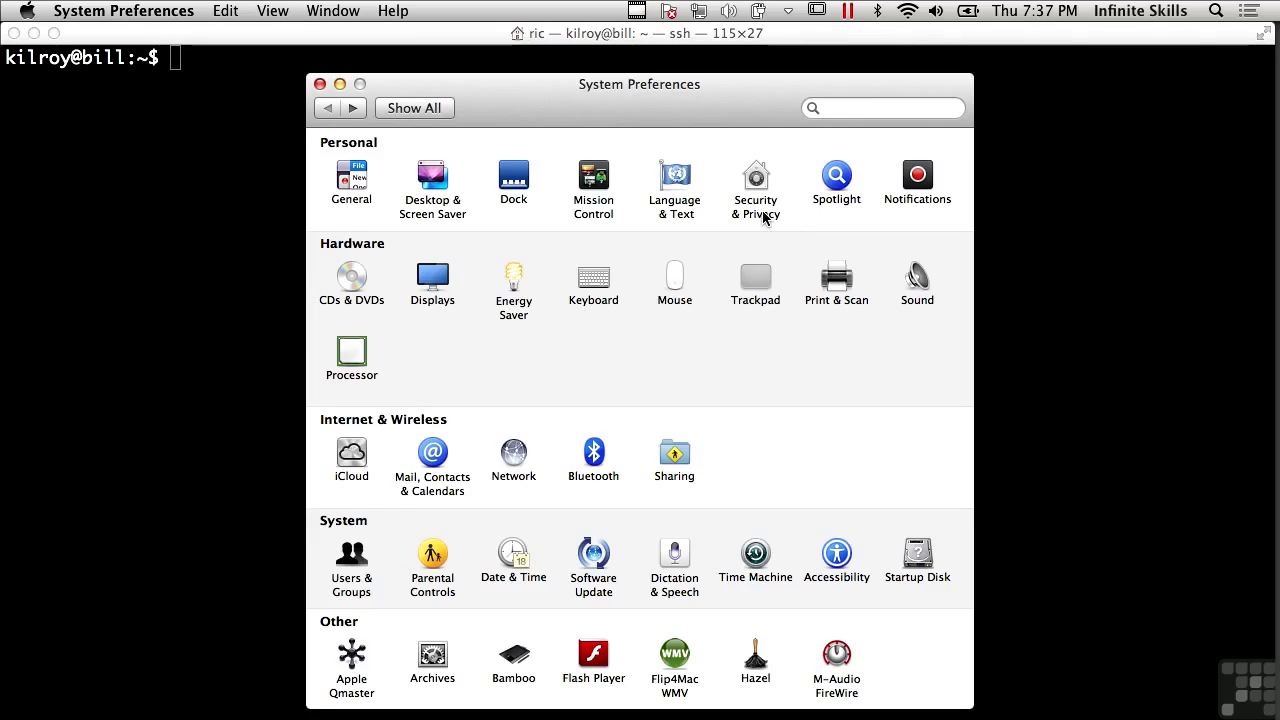
{"action": "mouse_move", "coordinate": [760, 184]}
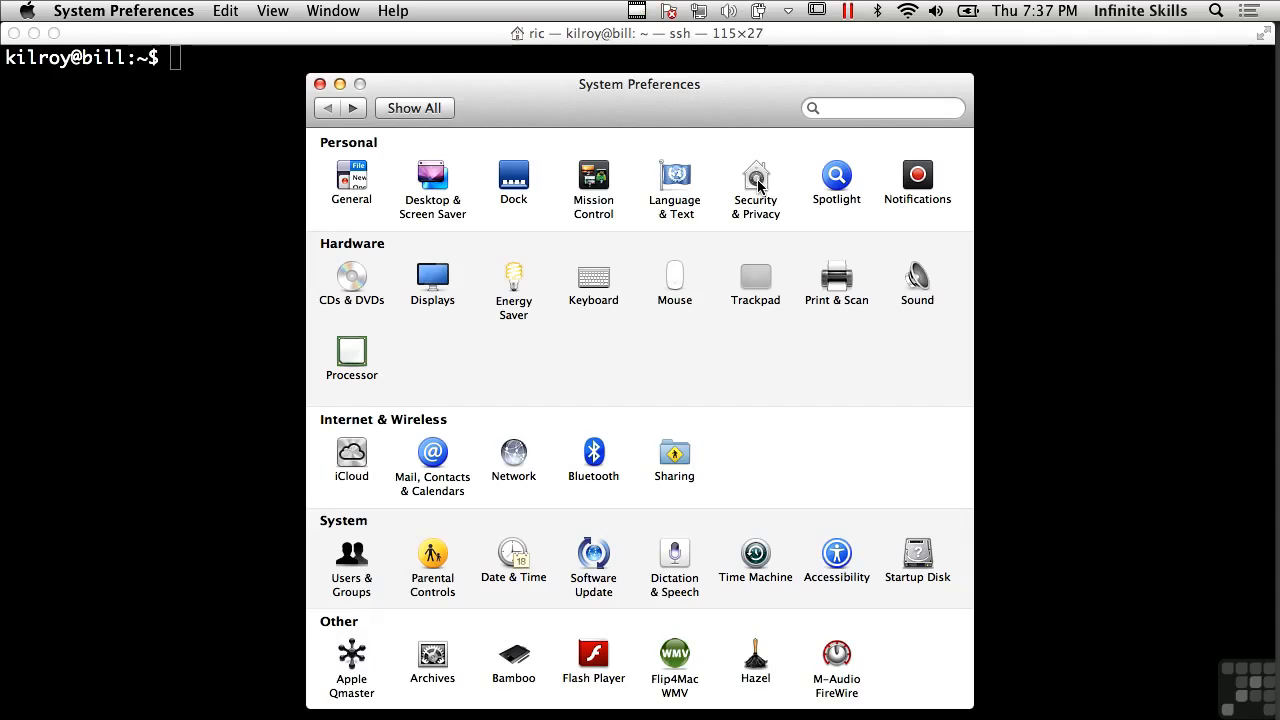
Go to the Security & Privacy pane, landing on its General settings
{"action": "left_click", "coordinate": [756, 178]}
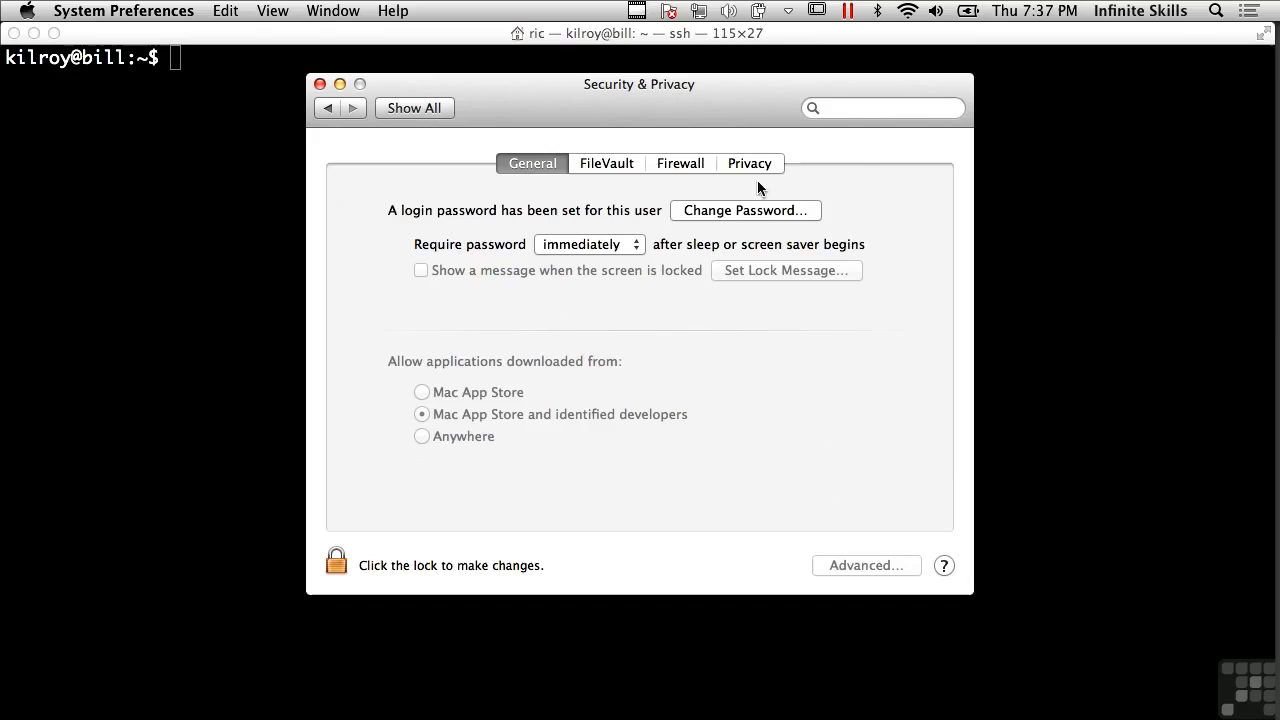
{"action": "mouse_move", "coordinate": [616, 170]}
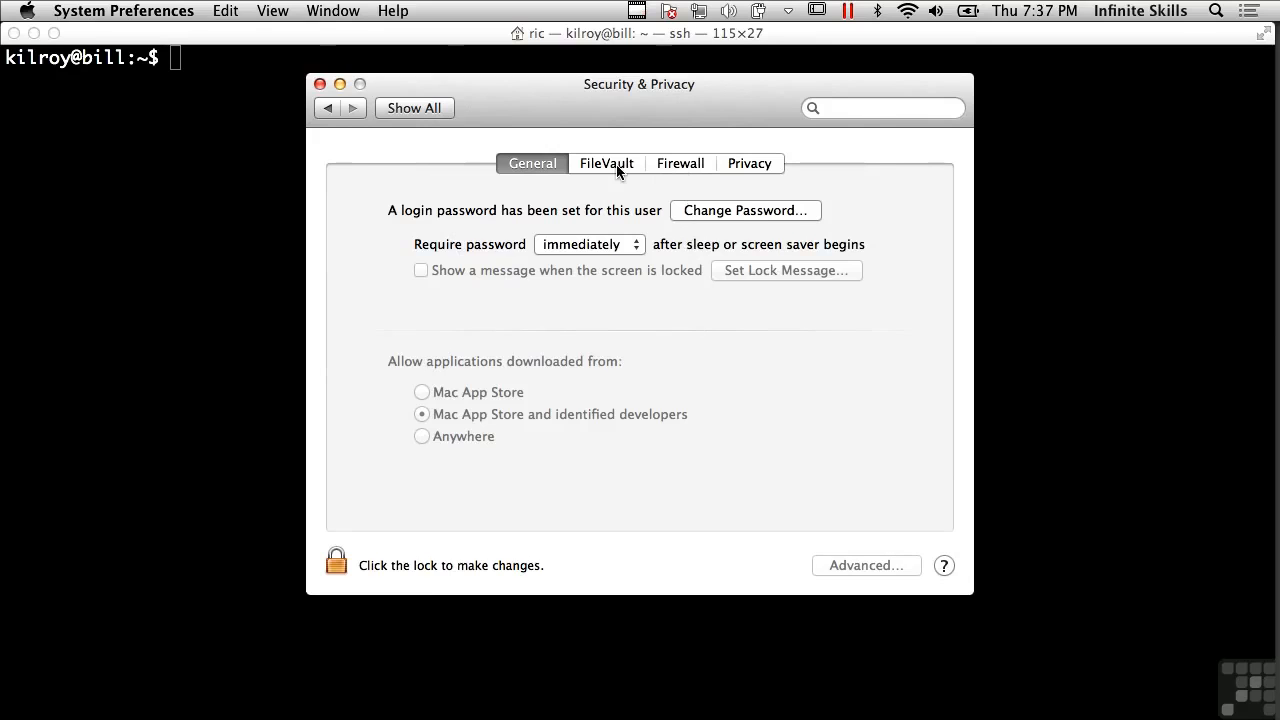
Show the FileVault settings confirming encryption is on for KilroyHD with a recovery key
{"action": "left_click", "coordinate": [606, 164]}
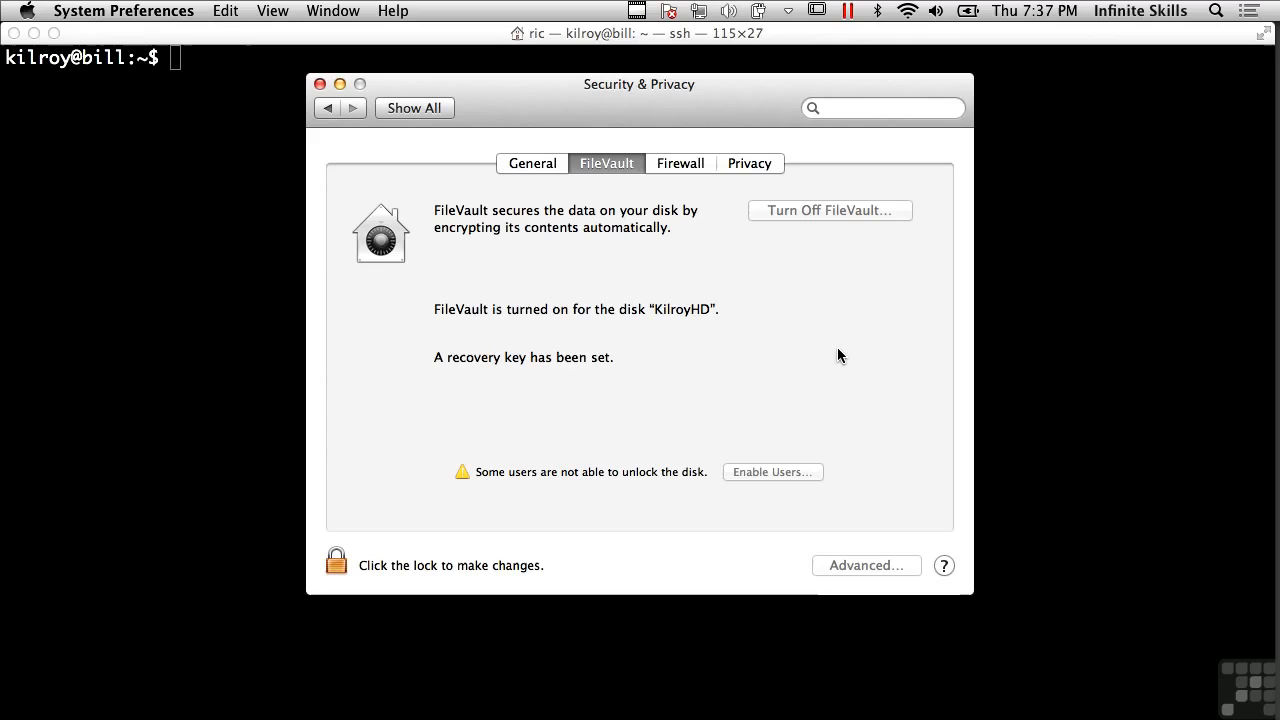
{"action": "mouse_move", "coordinate": [804, 320]}
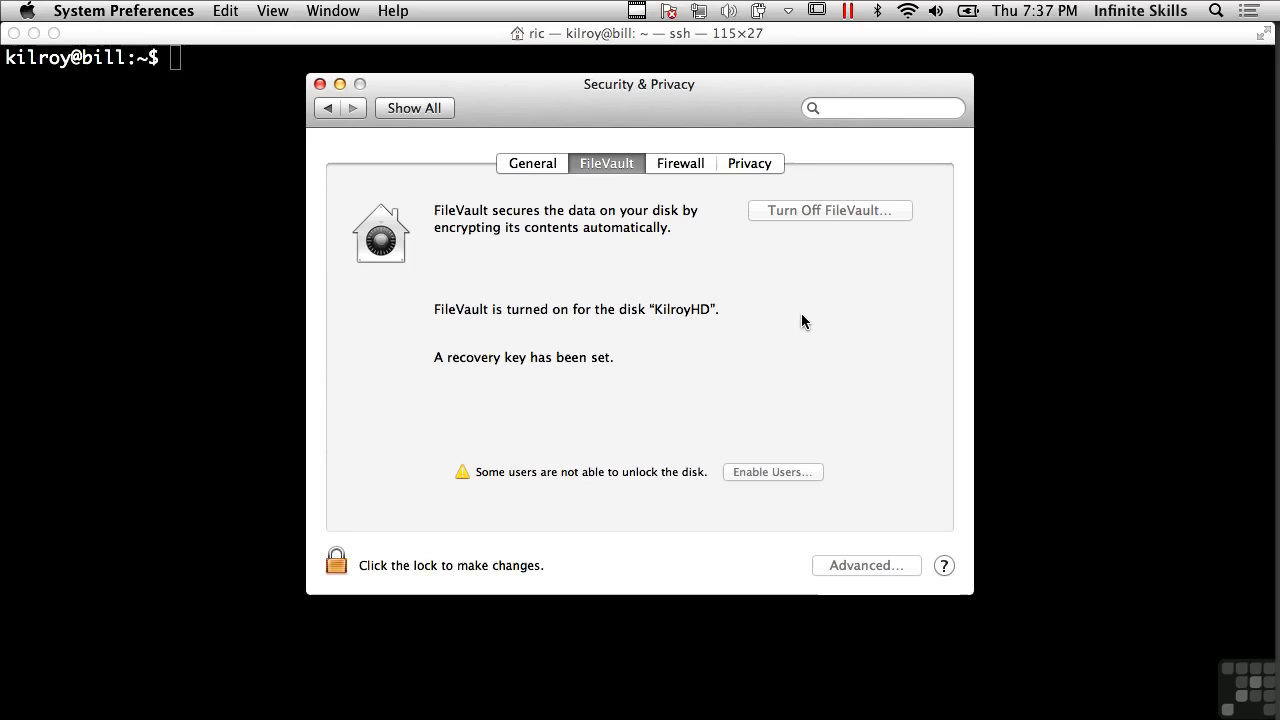
{"action": "mouse_move", "coordinate": [384, 512]}
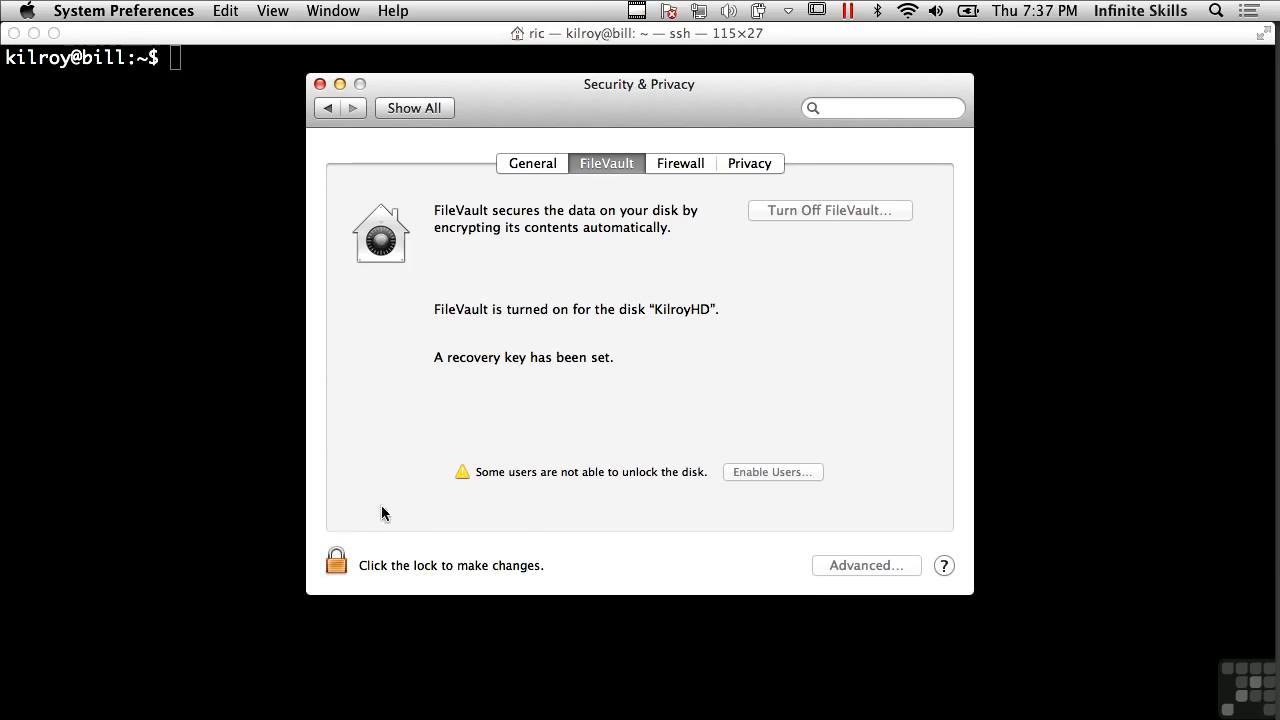
{"action": "mouse_move", "coordinate": [624, 364]}
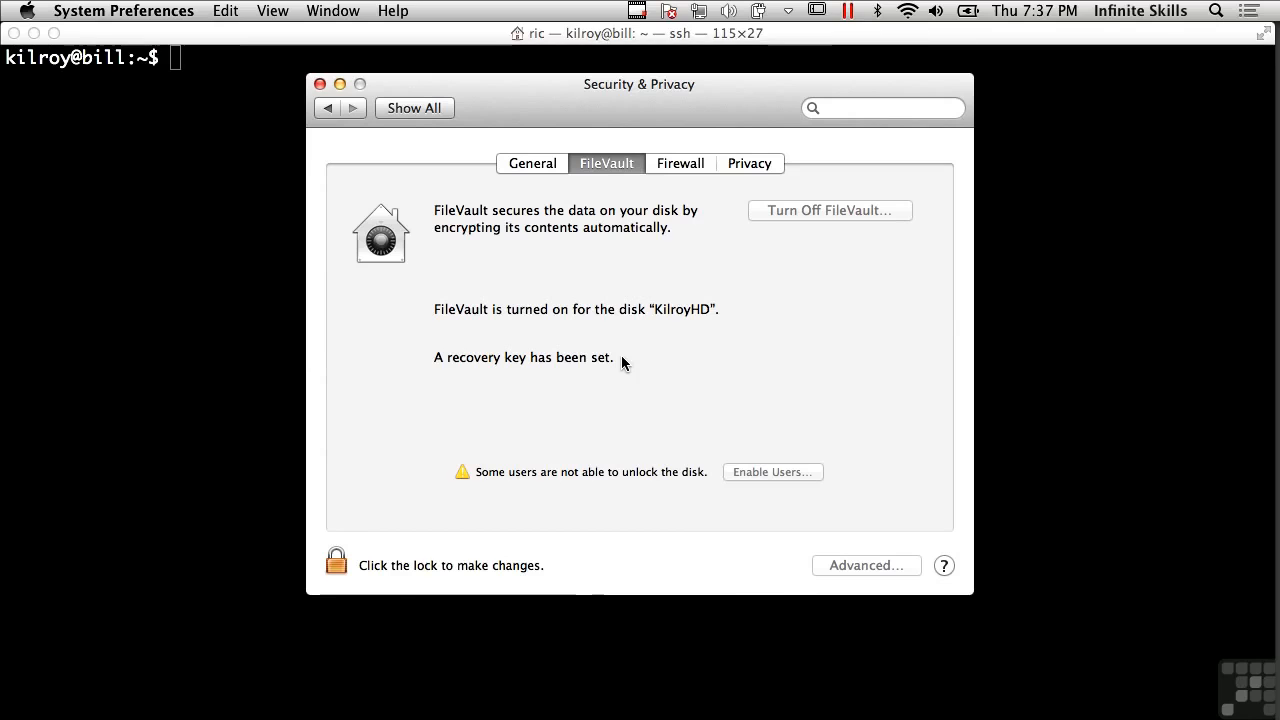